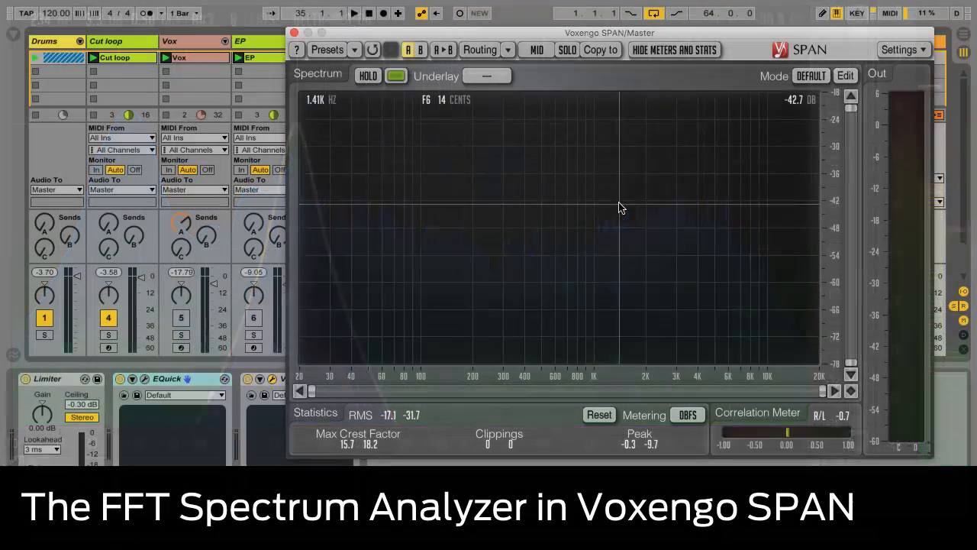
- Compare the side and mid channel spectra, then bring up the Spectrum Mode Editor
left_click(355, 12)
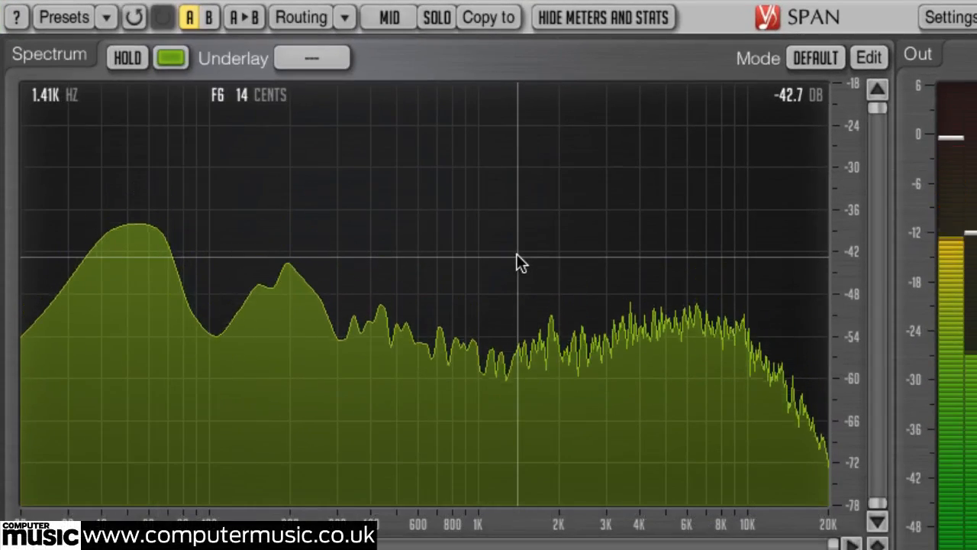
mouse_move(409, 388)
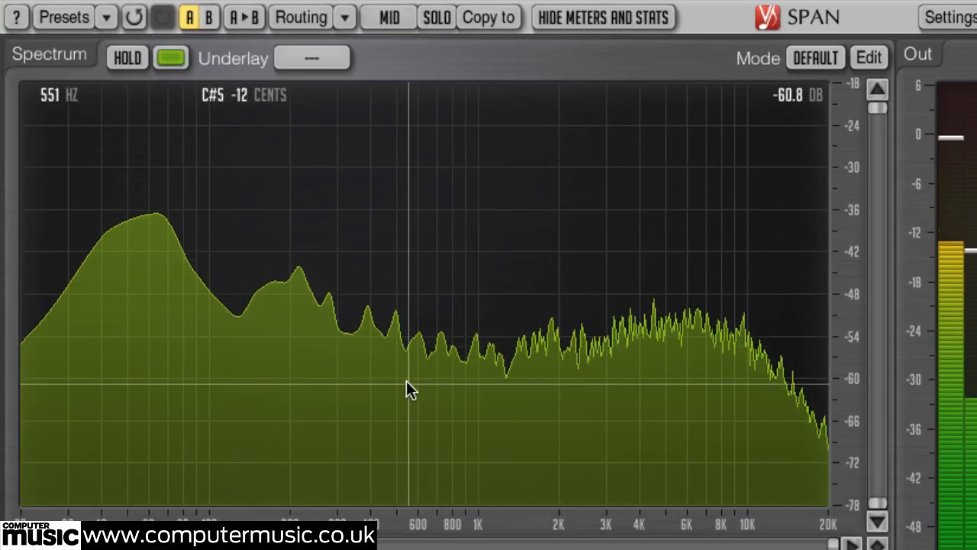
mouse_move(329, 145)
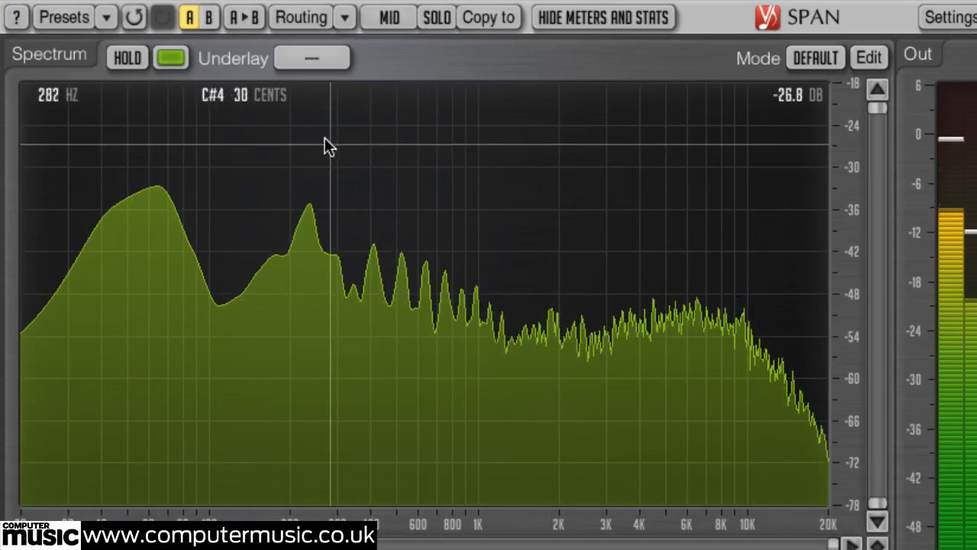
left_click(388, 16)
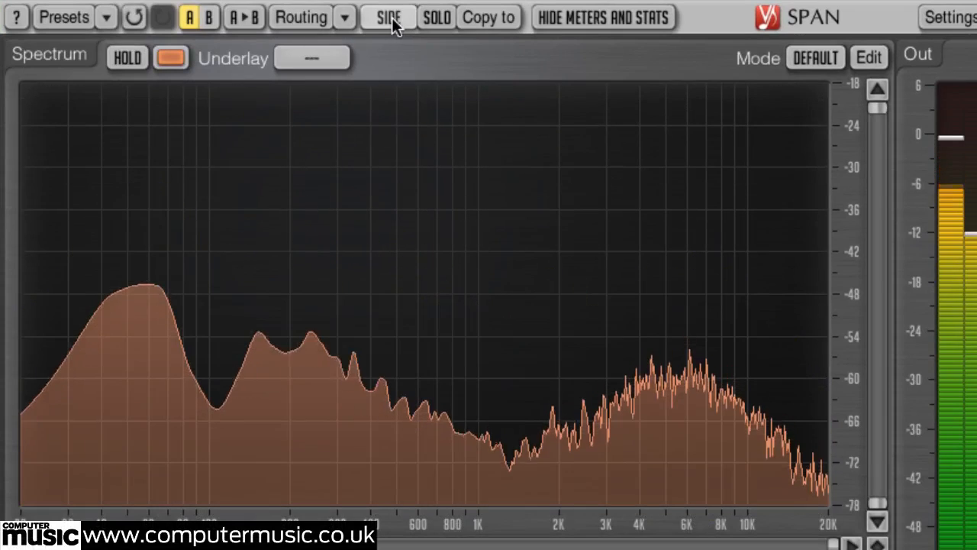
left_click(388, 17)
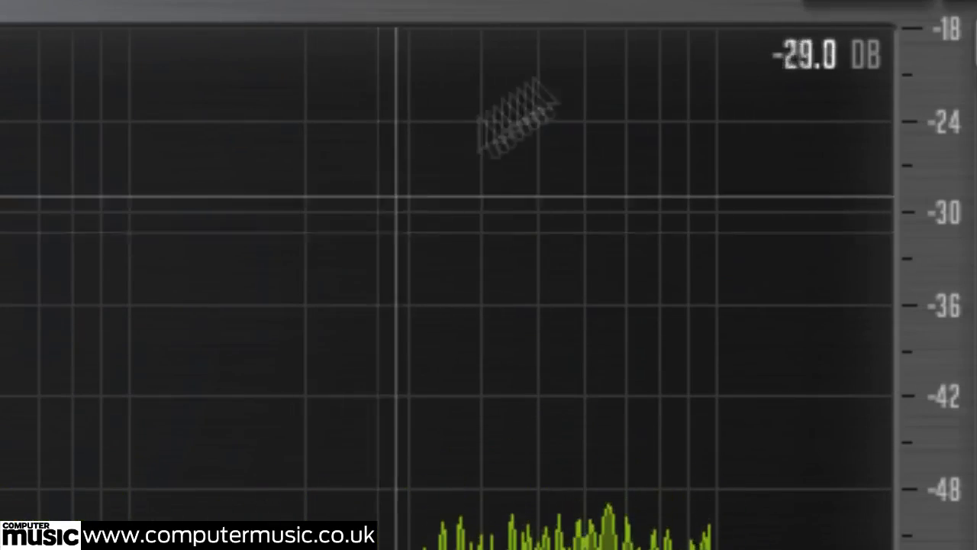
left_click(853, 23)
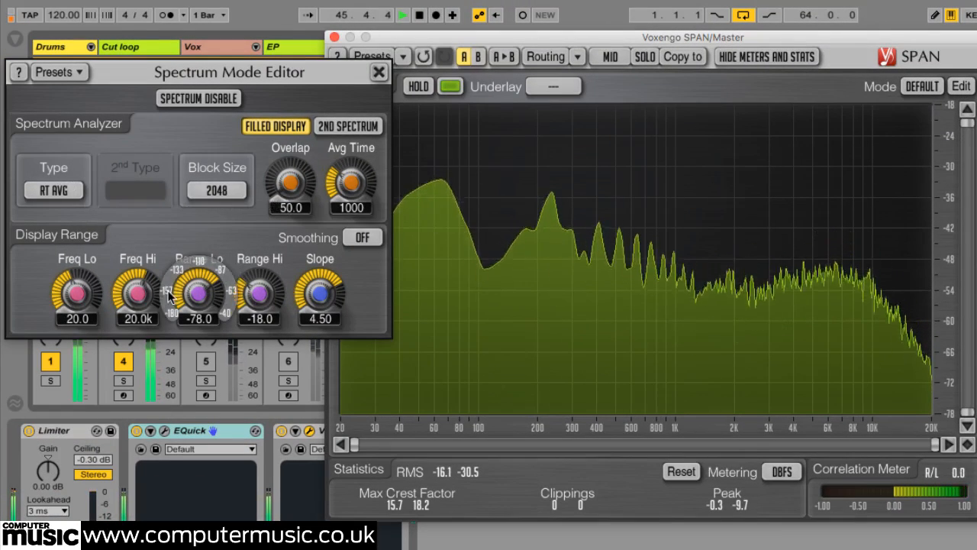
left_click(922, 85)
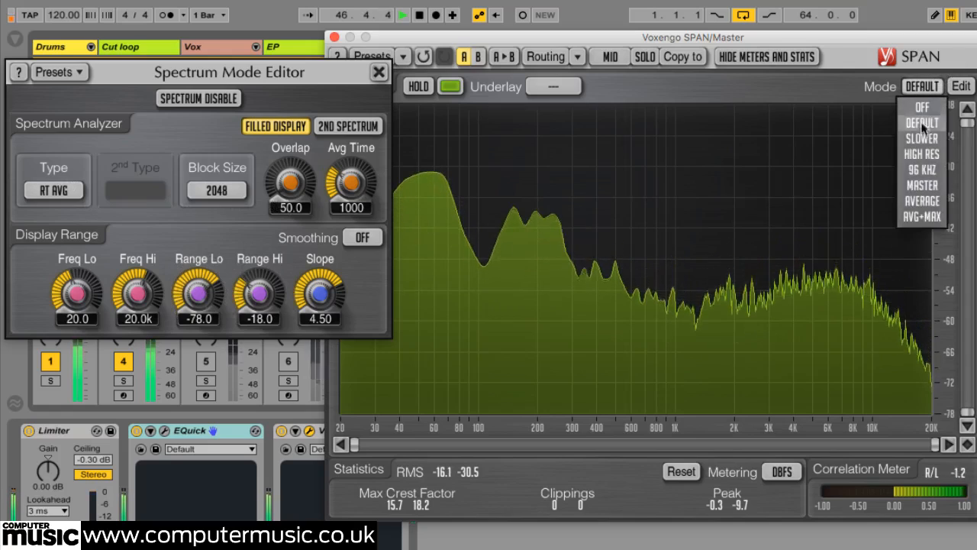
left_click(922, 137)
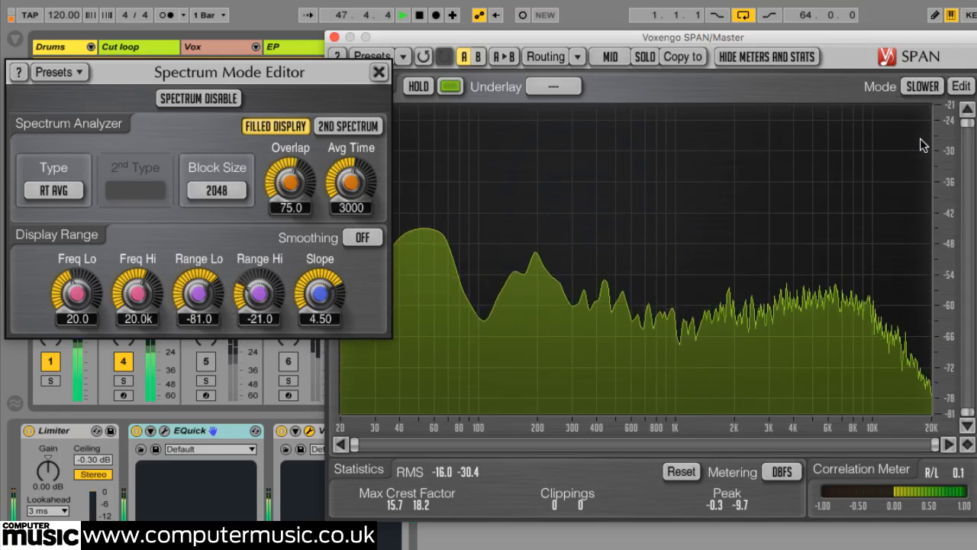
left_click(921, 85)
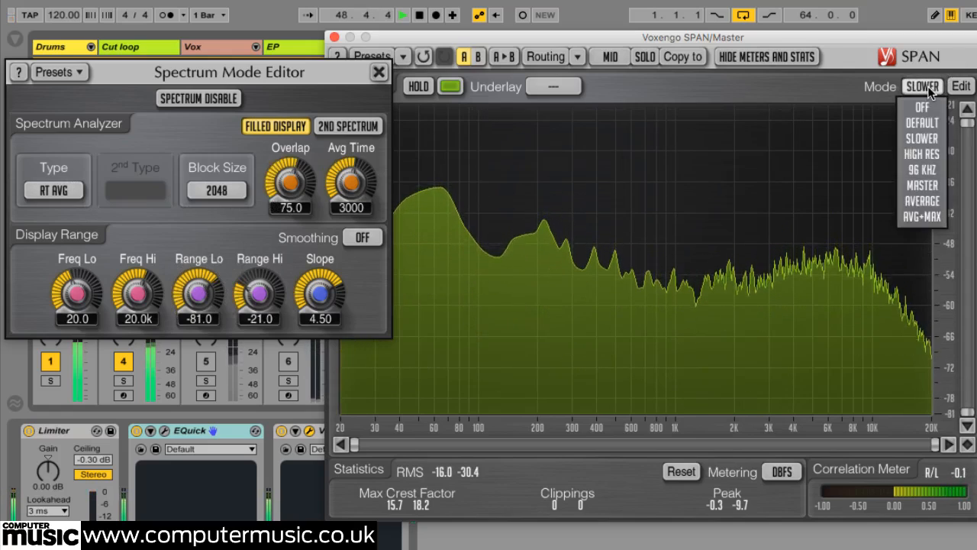
left_click(922, 167)
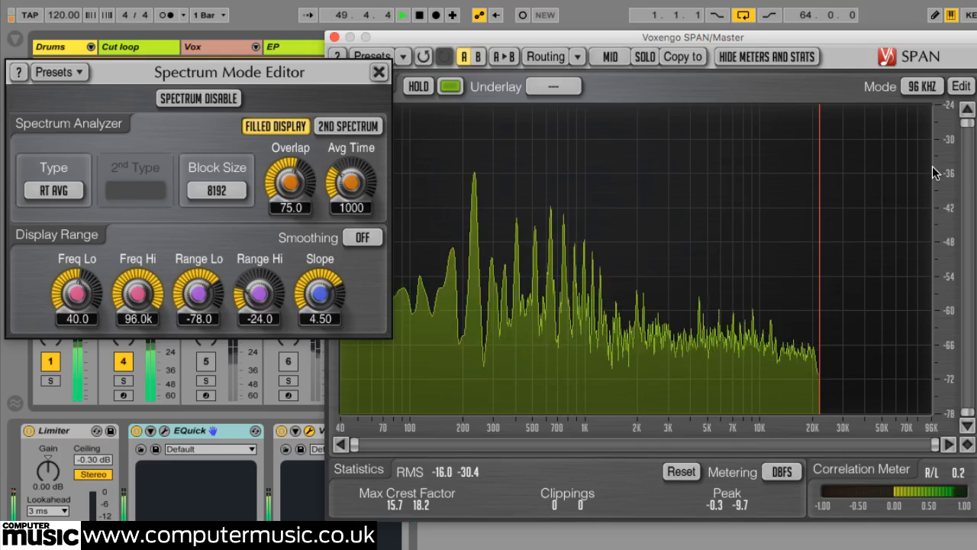
left_click(922, 86)
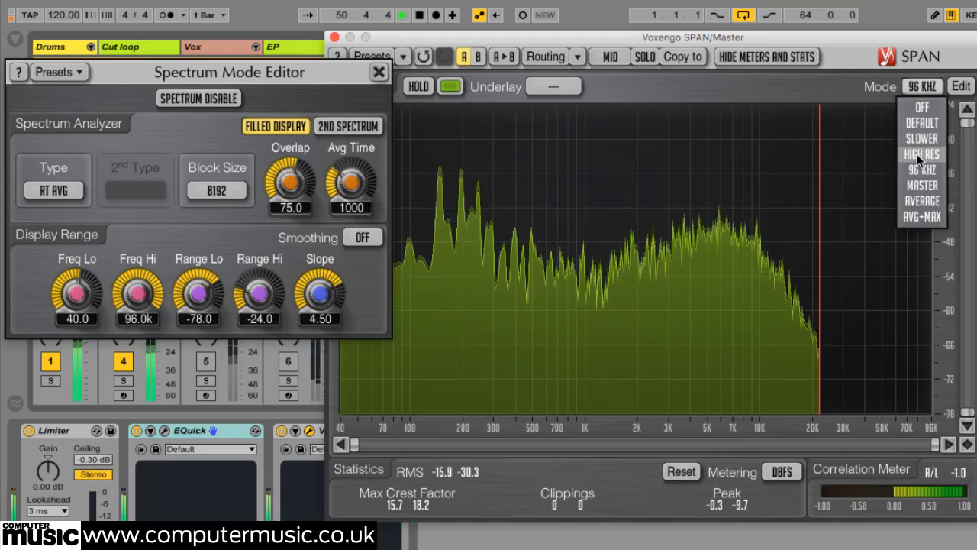
left_click(922, 153)
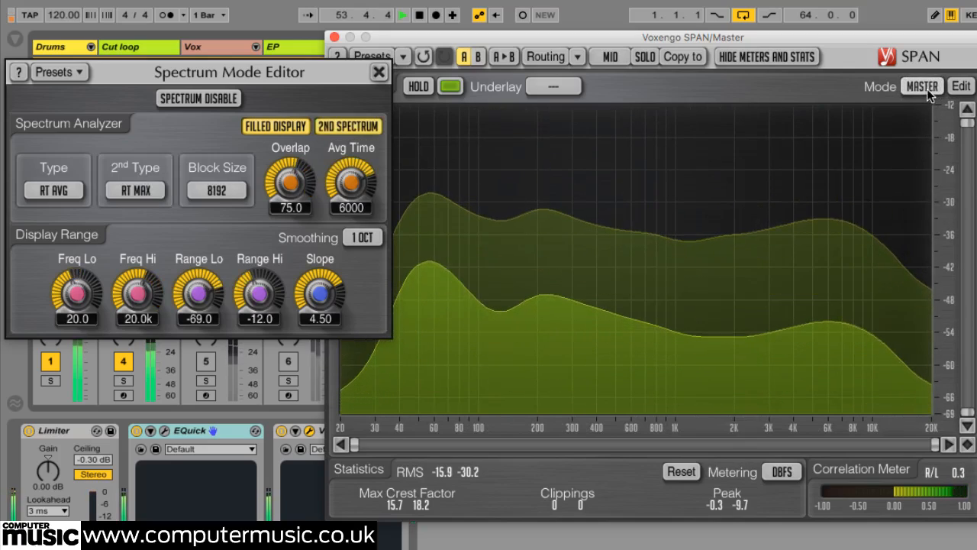
left_click(922, 85)
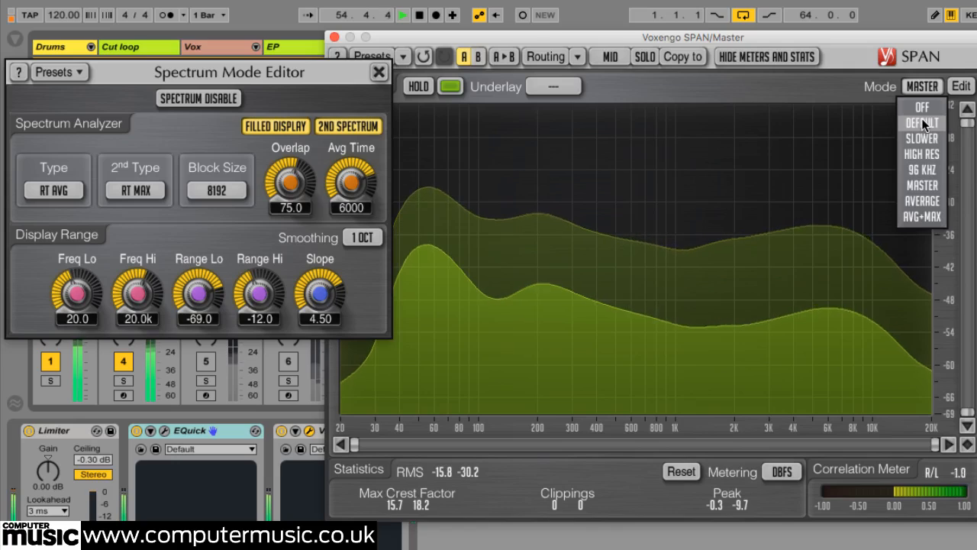
left_click(922, 122)
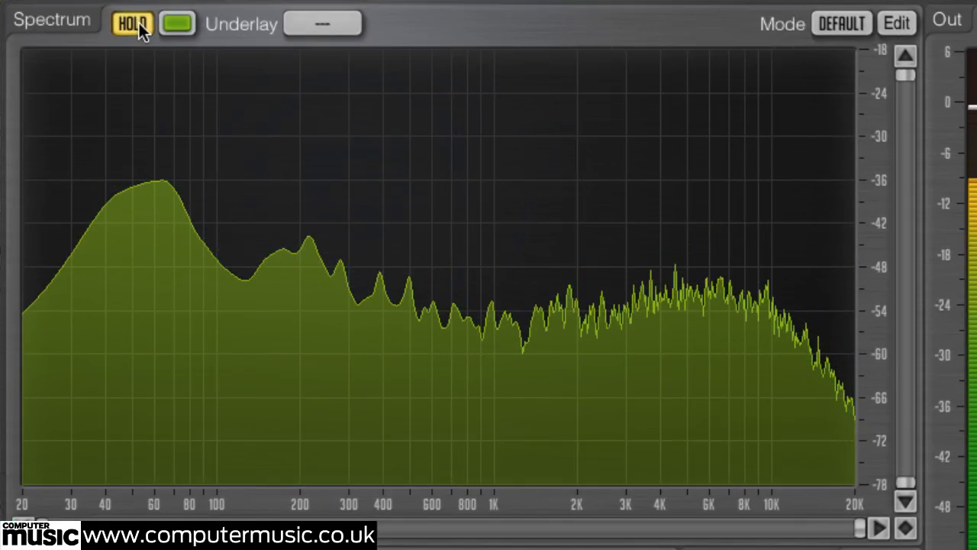
- Release HOLD, colour the spectrum blue and set the underlay source to SIDE
left_click(131, 23)
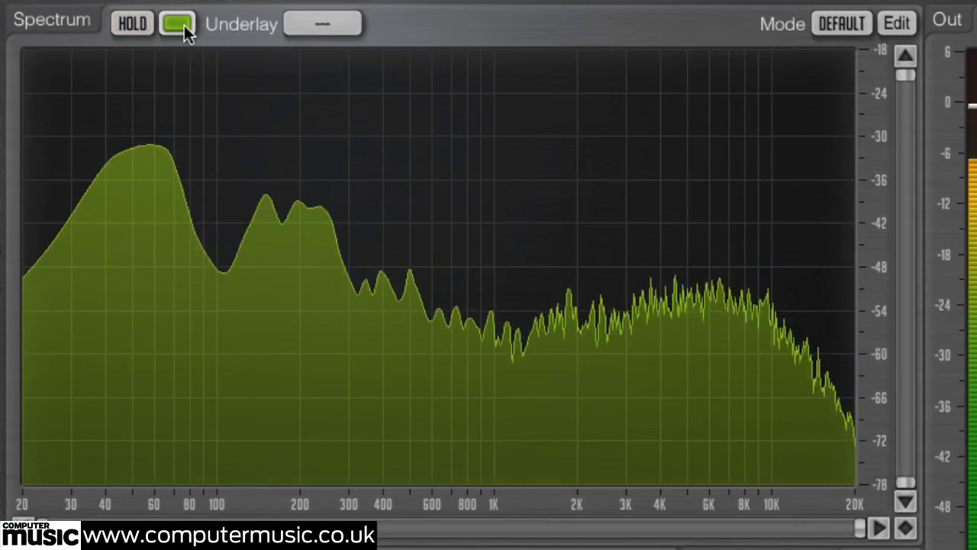
left_click(177, 23)
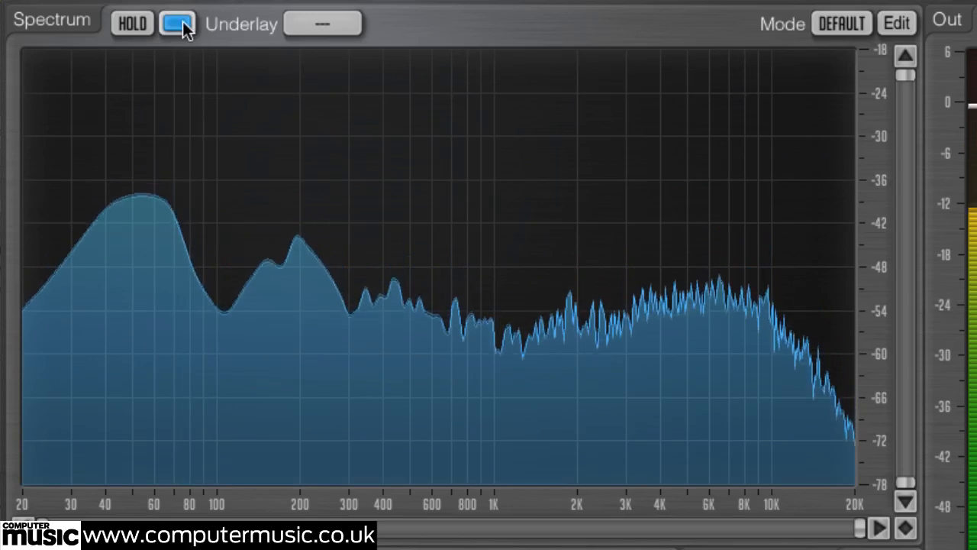
left_click(177, 22)
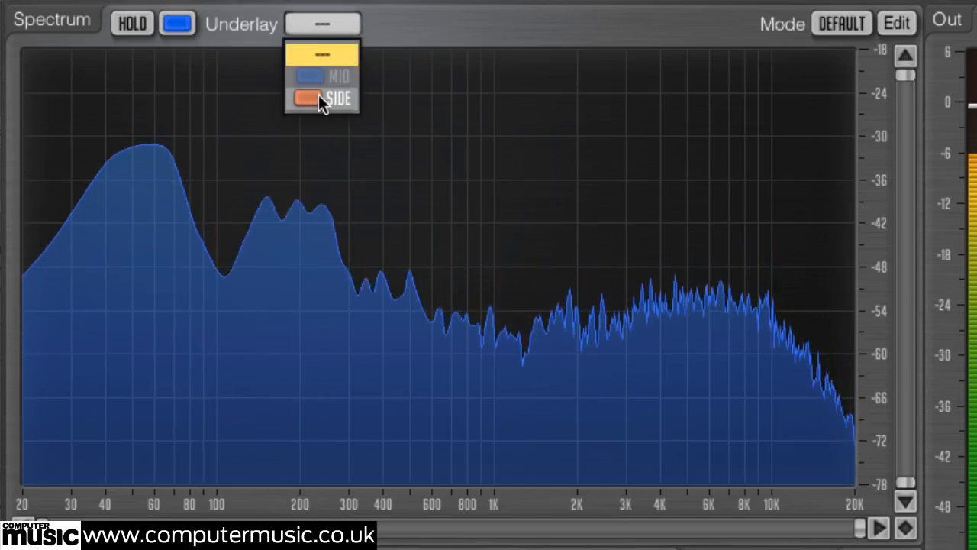
left_click(336, 98)
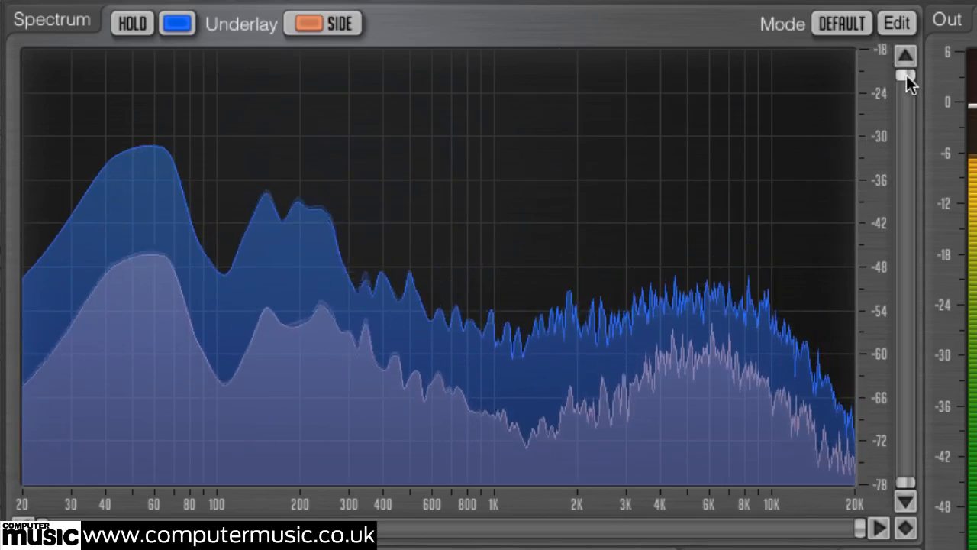
left_click_drag(907, 79, 907, 252)
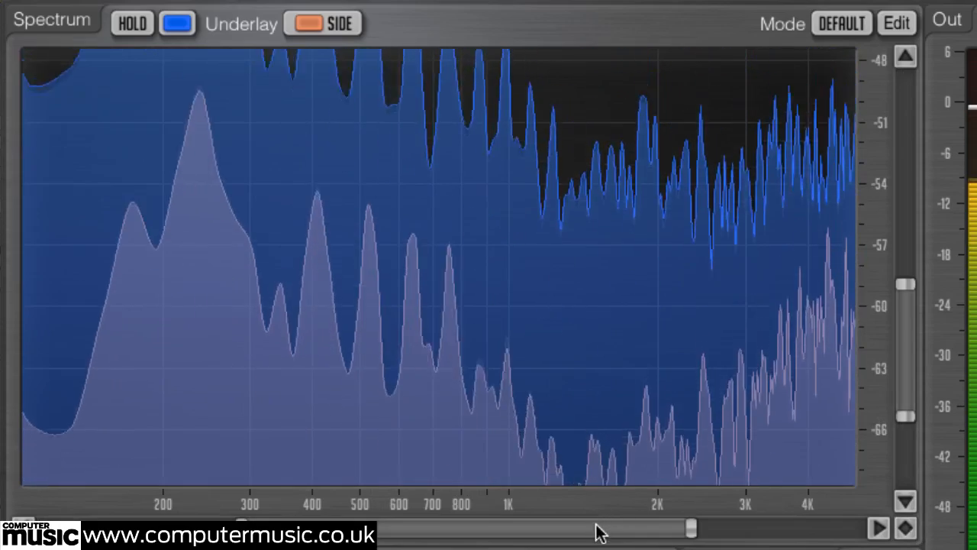
left_click(906, 528)
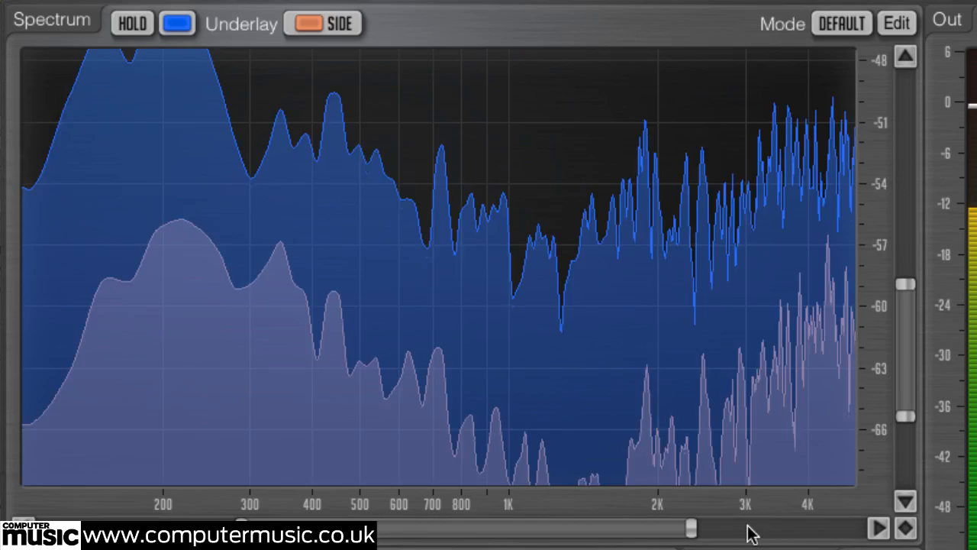
left_click(907, 528)
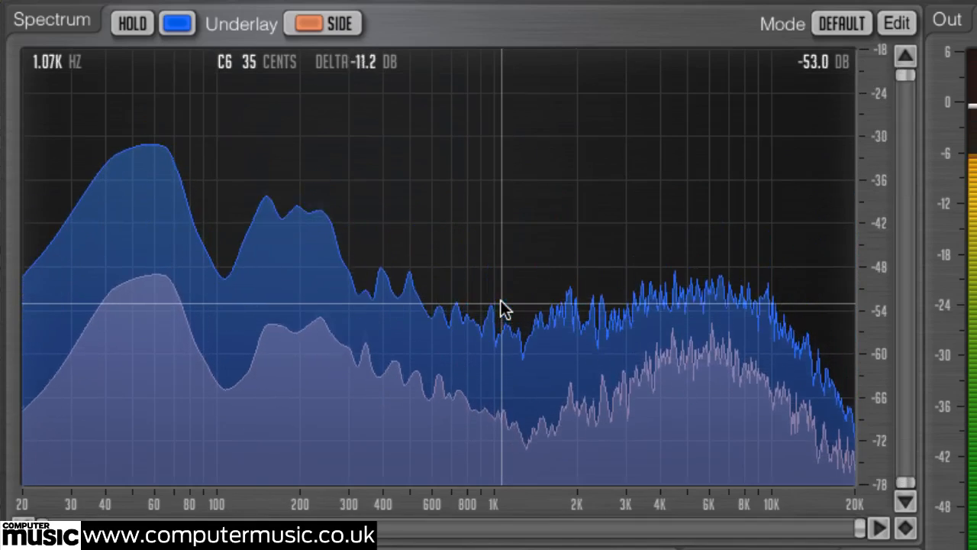
left_click(842, 23)
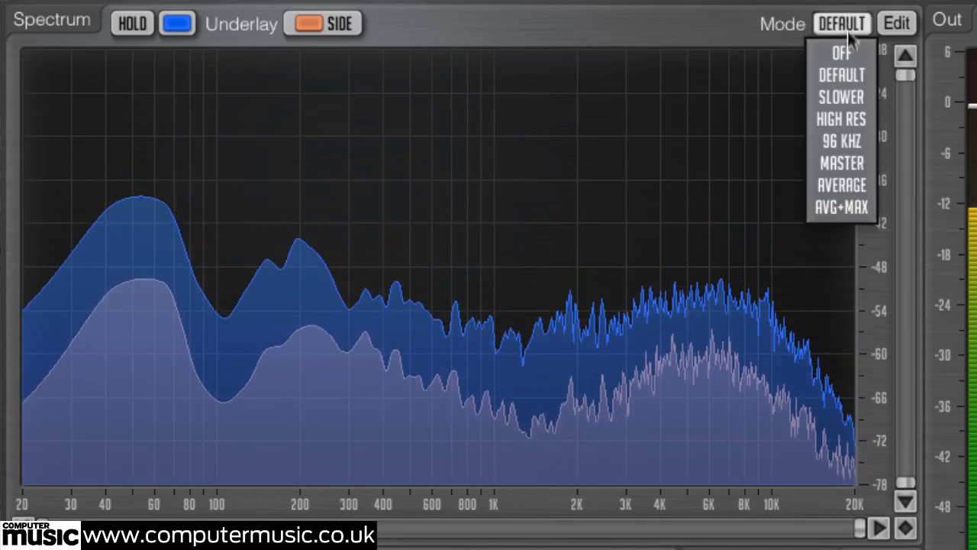
left_click(841, 184)
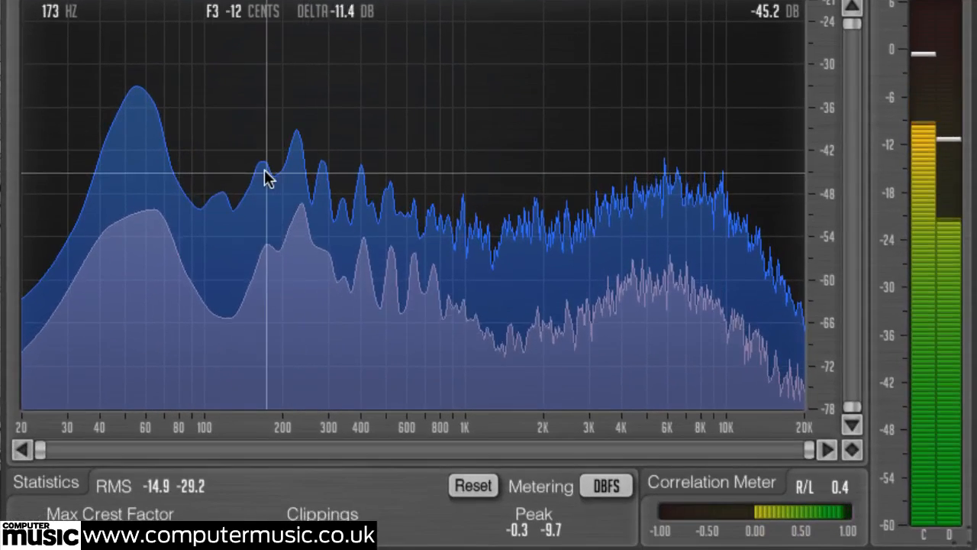
mouse_move(296, 143)
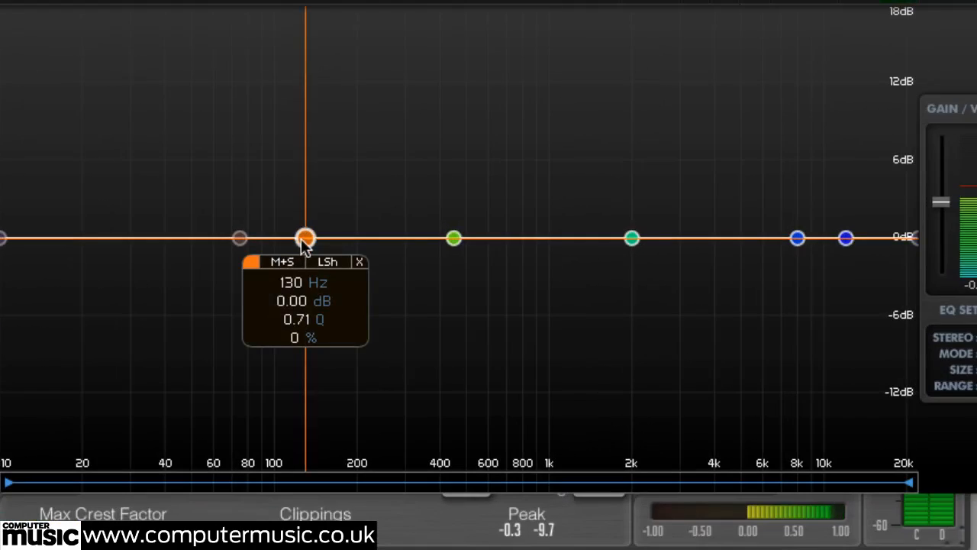
- Test-cut the low shelf then restore it, cut the 461 Hz peak band about 6 dB and bring up Paste on its Hz field
left_click_drag(305, 237, 306, 299)
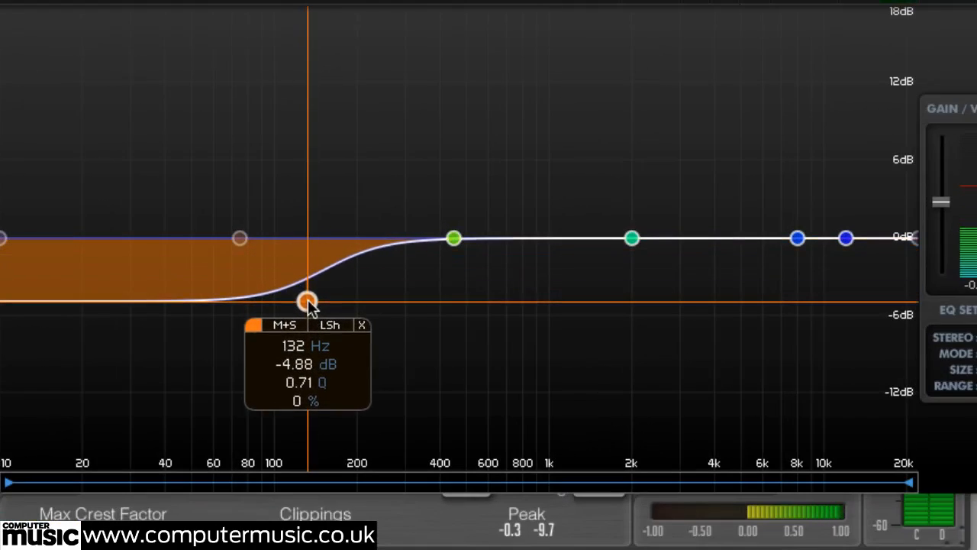
left_click_drag(308, 299, 306, 237)
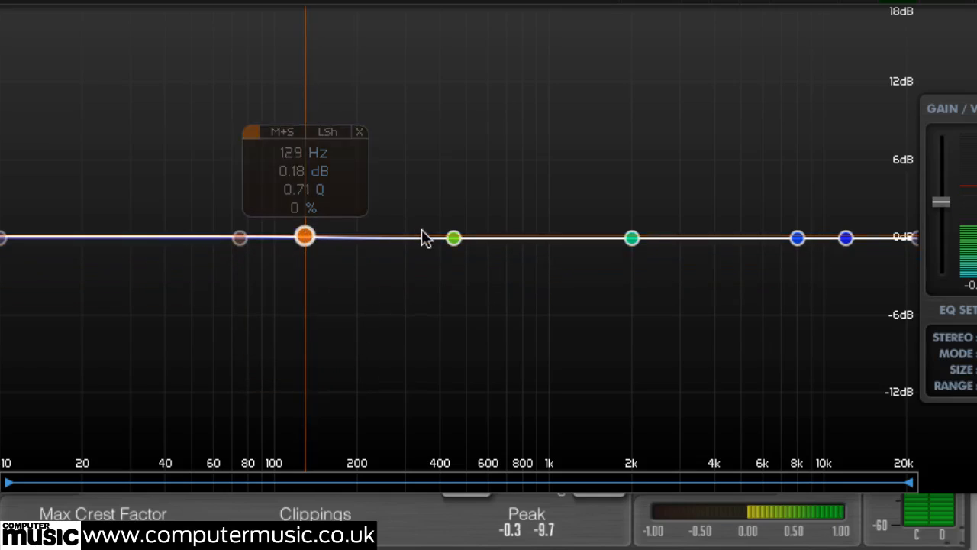
left_click_drag(453, 238, 455, 319)
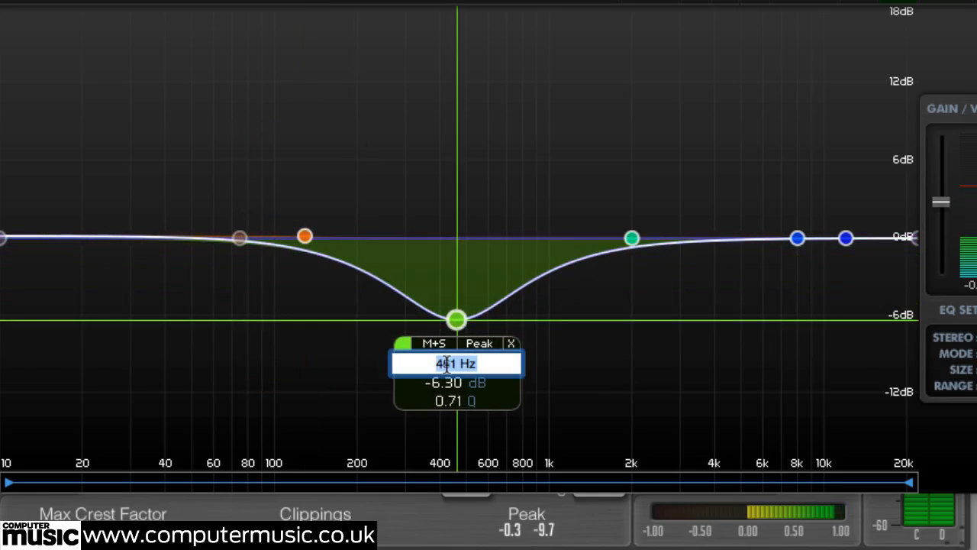
right_click(455, 364)
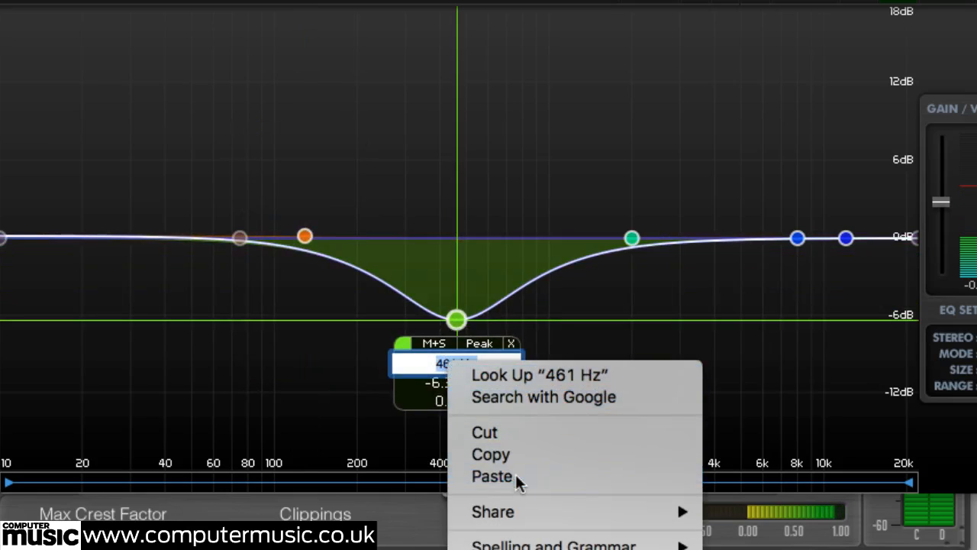